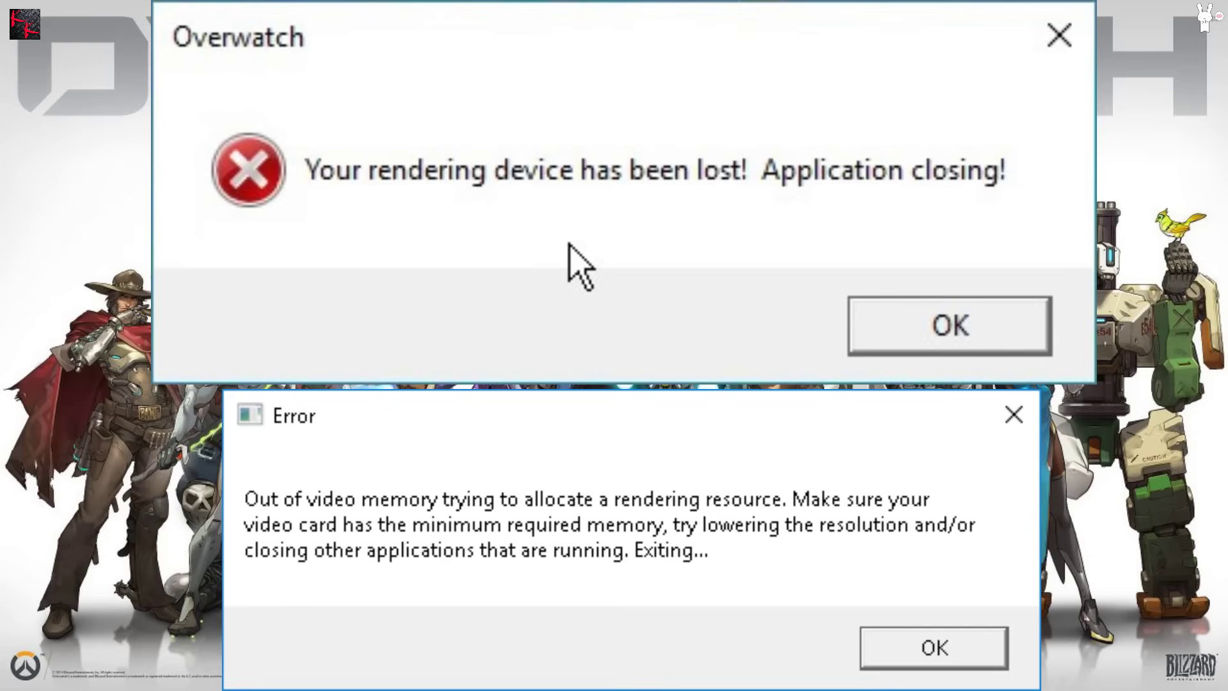
Reach the Virtual Memory settings from Performance Options' Advanced settings via Change.
left_click(950, 325)
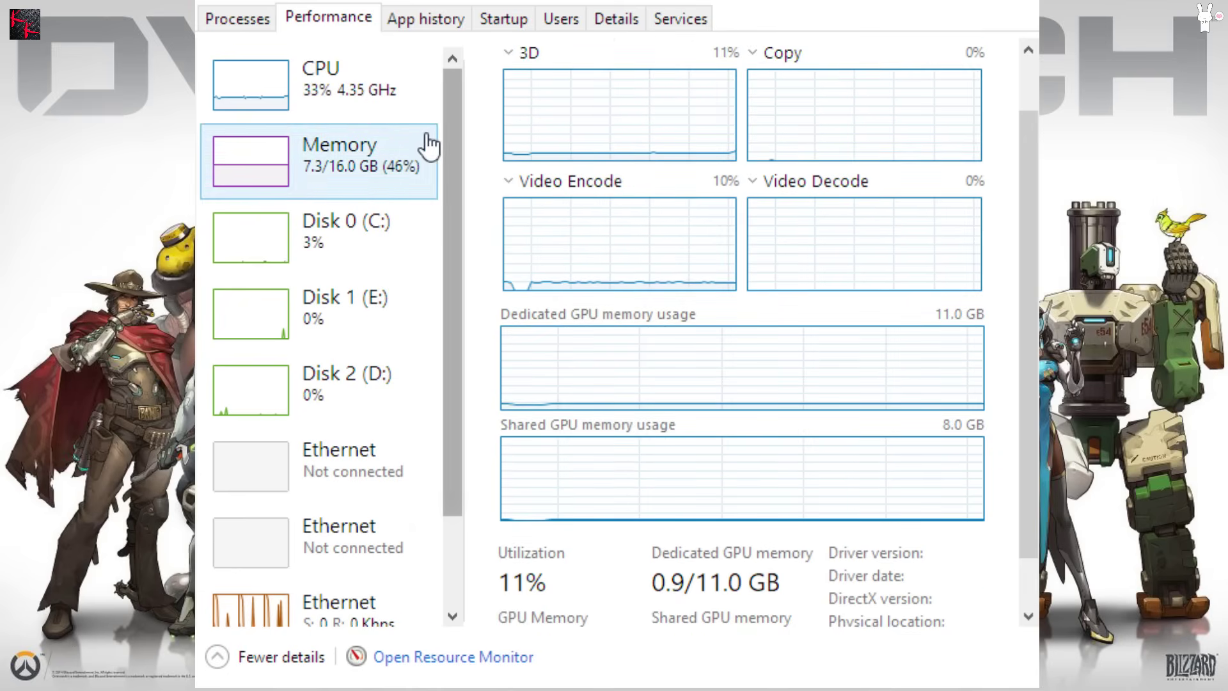
scroll("down", 3)
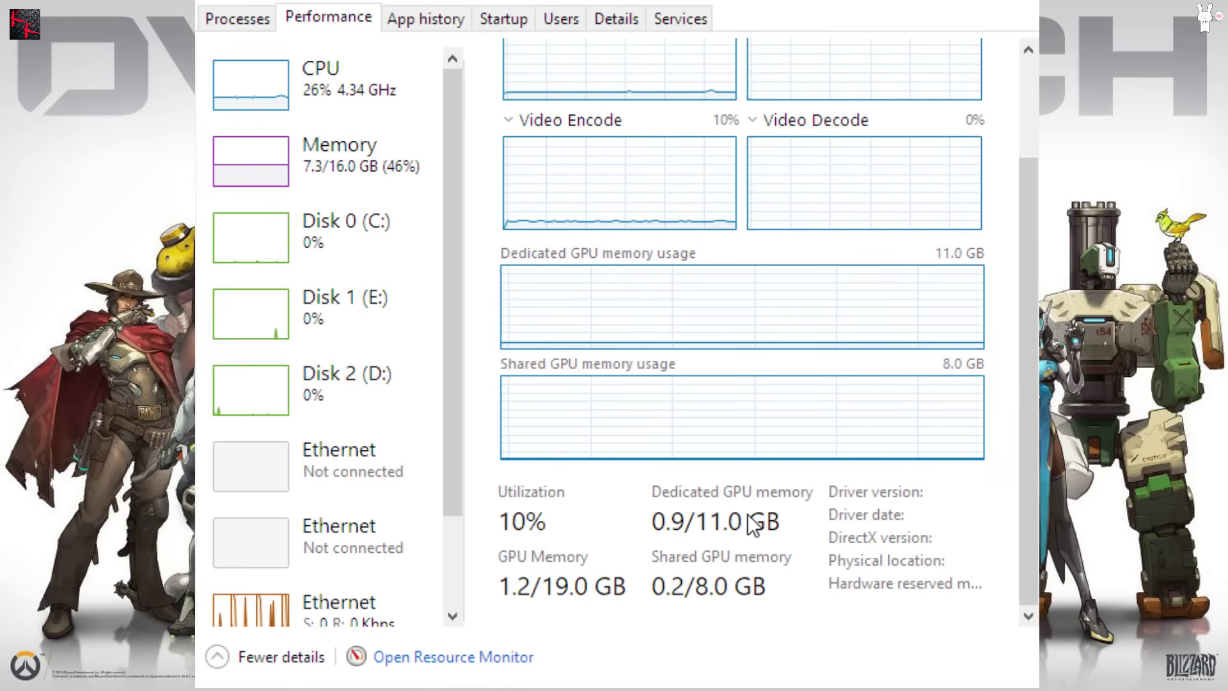
mouse_move(743, 602)
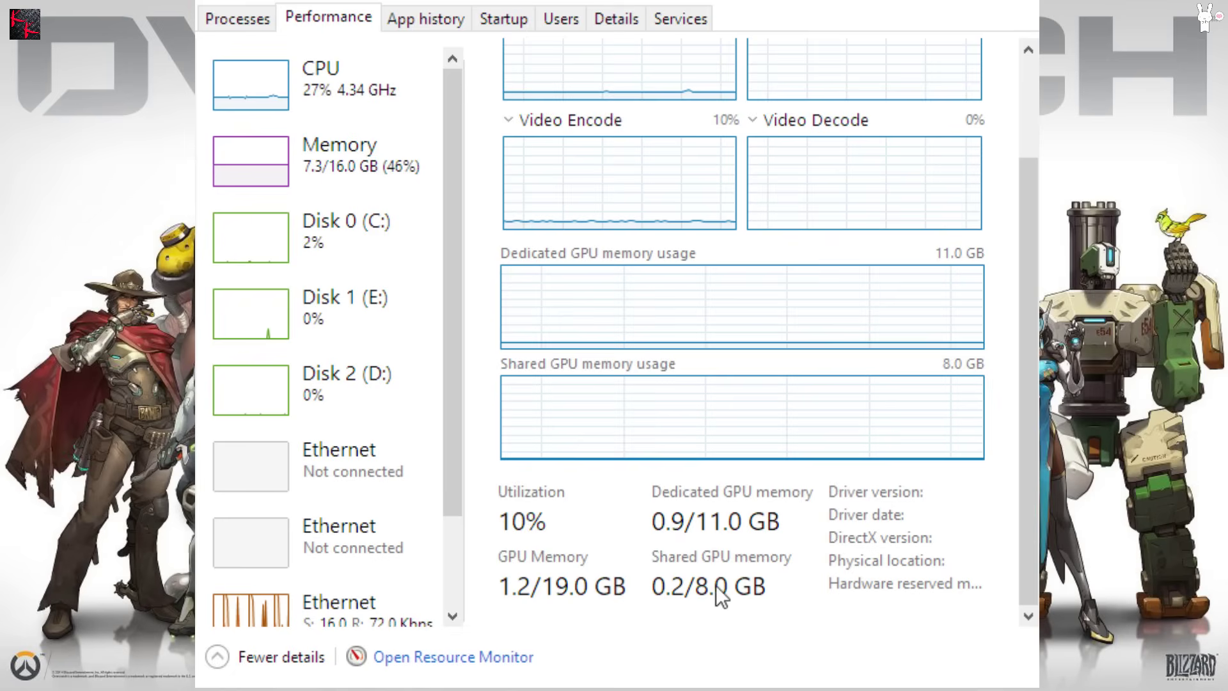
left_click(344, 173)
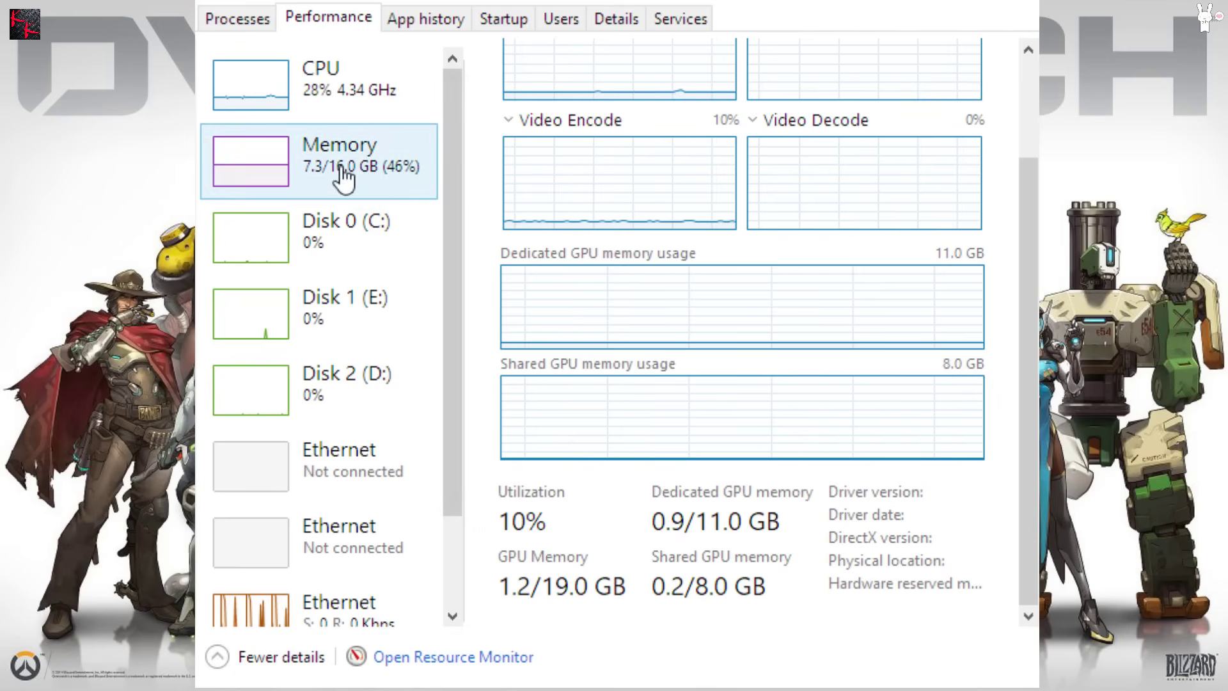
mouse_move(311, 195)
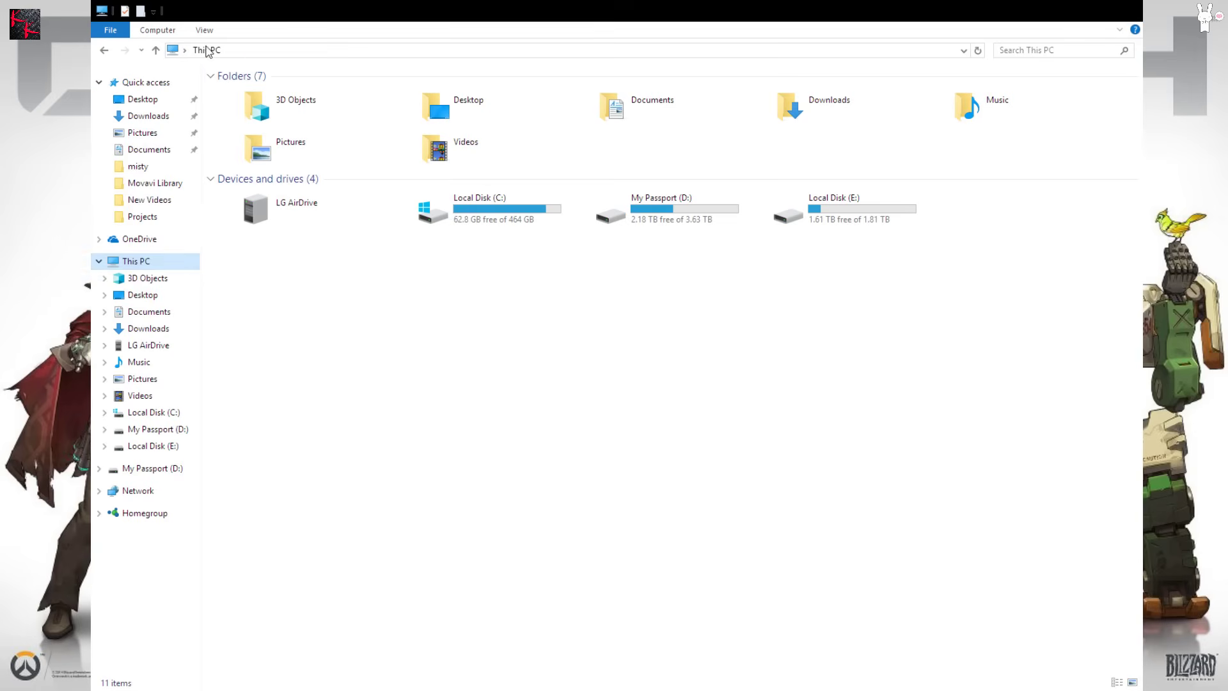
left_click(130, 261)
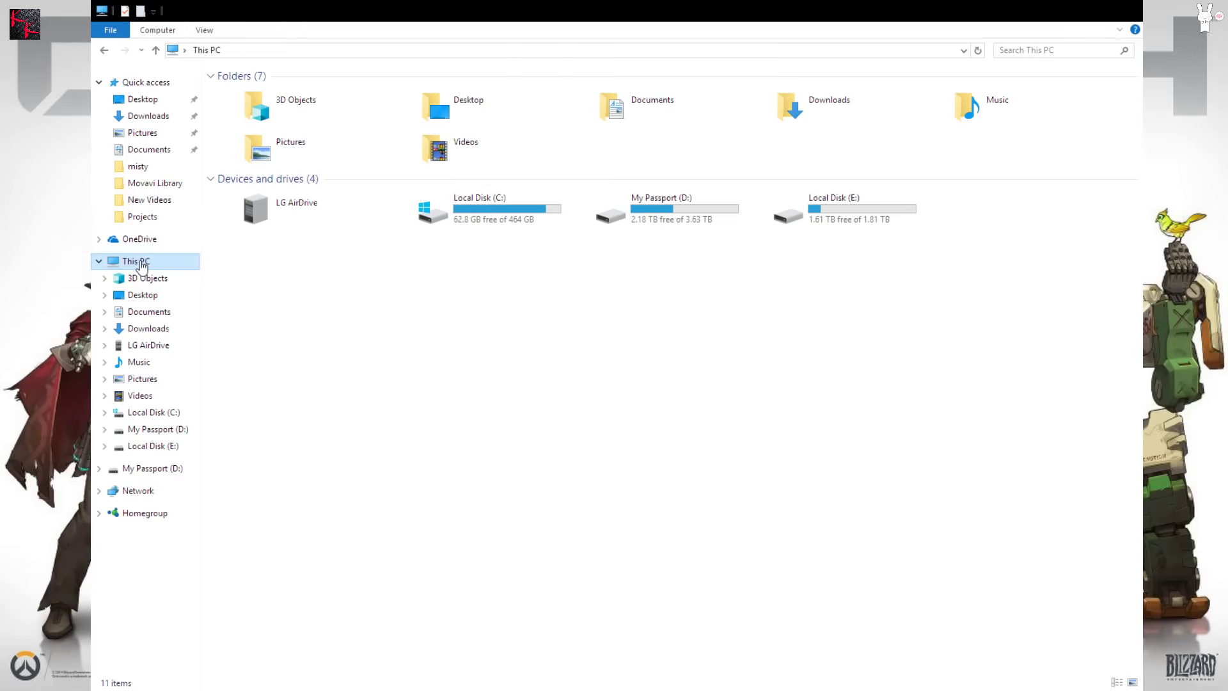
mouse_move(241, 259)
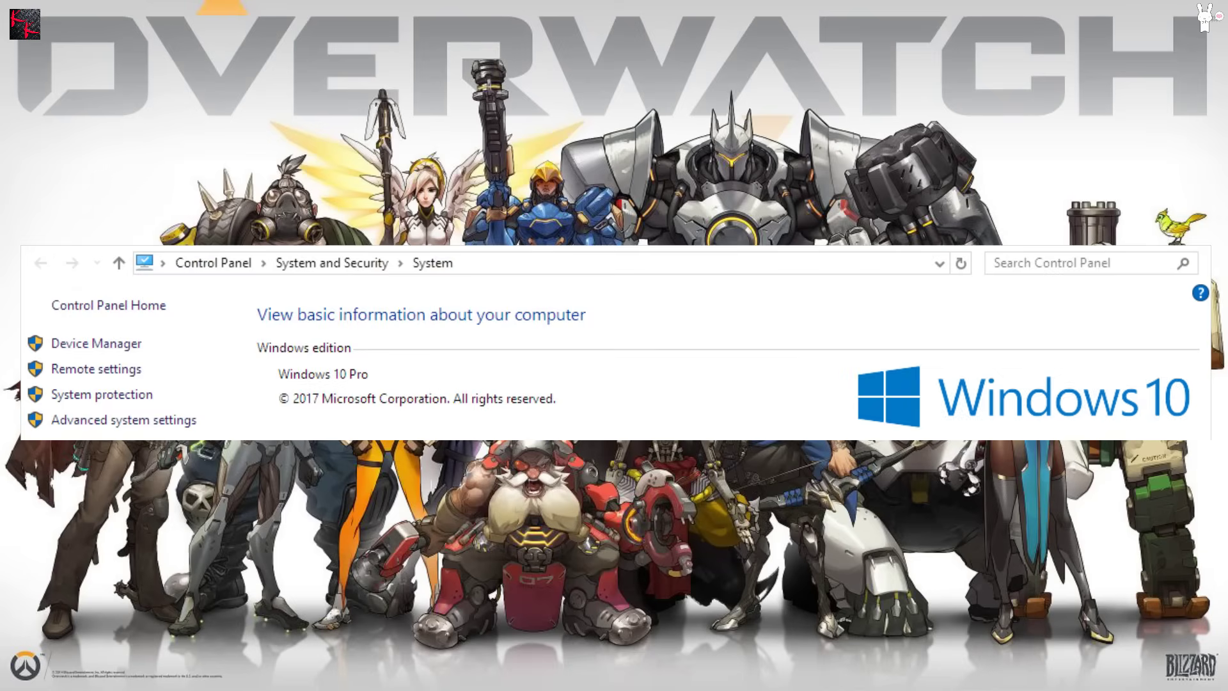
mouse_move(641, 321)
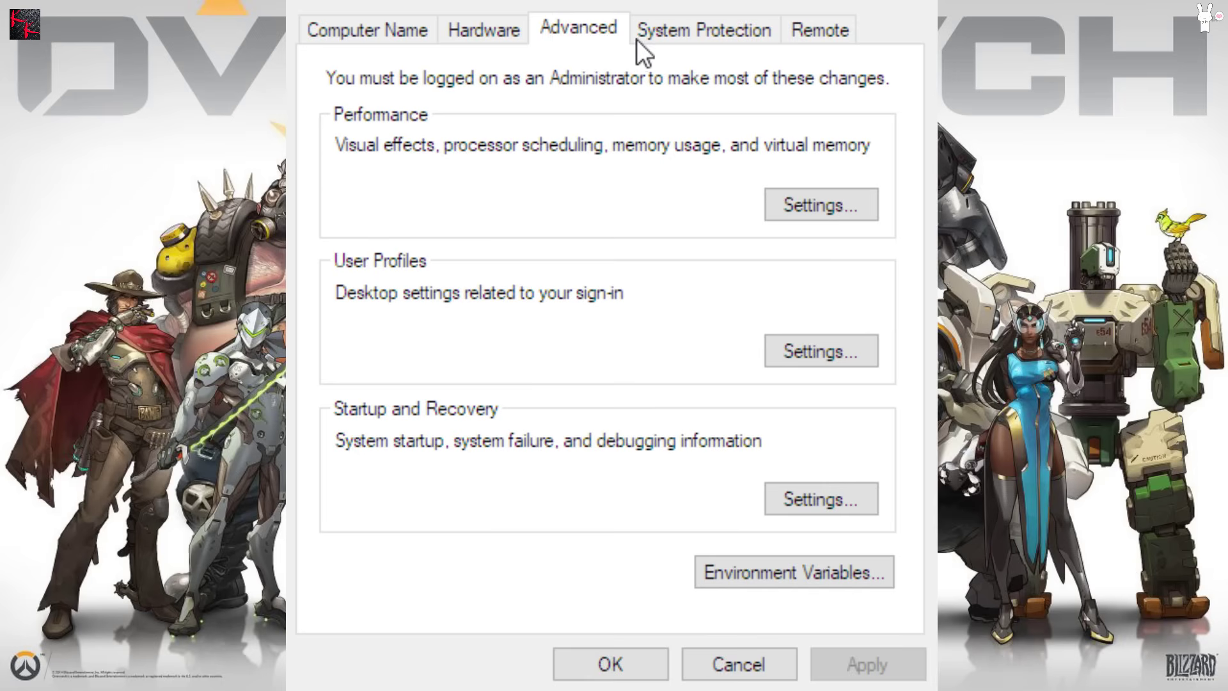
mouse_move(400, 185)
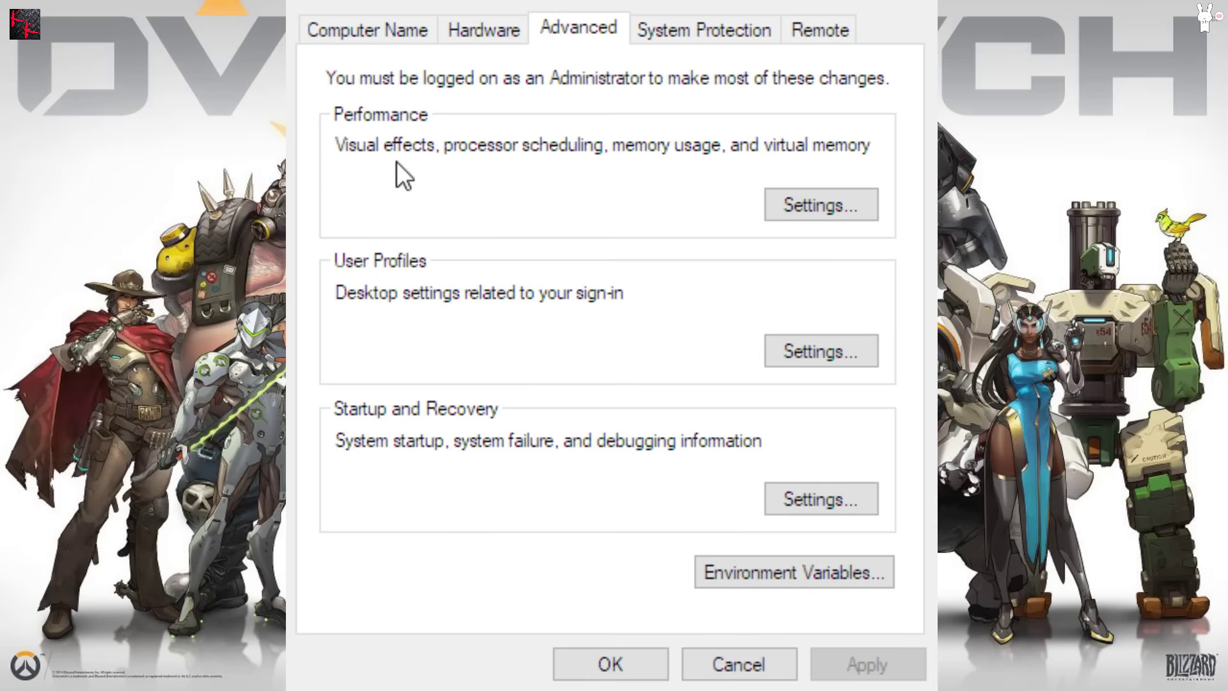
mouse_move(775, 148)
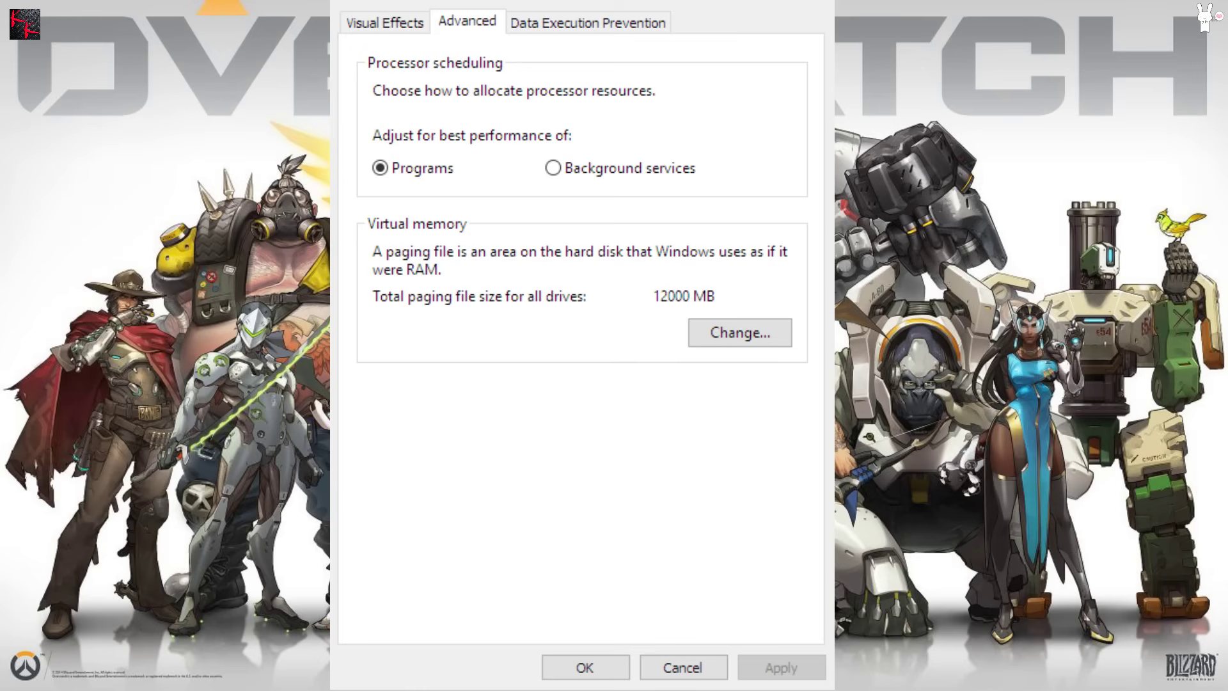
mouse_move(488, 45)
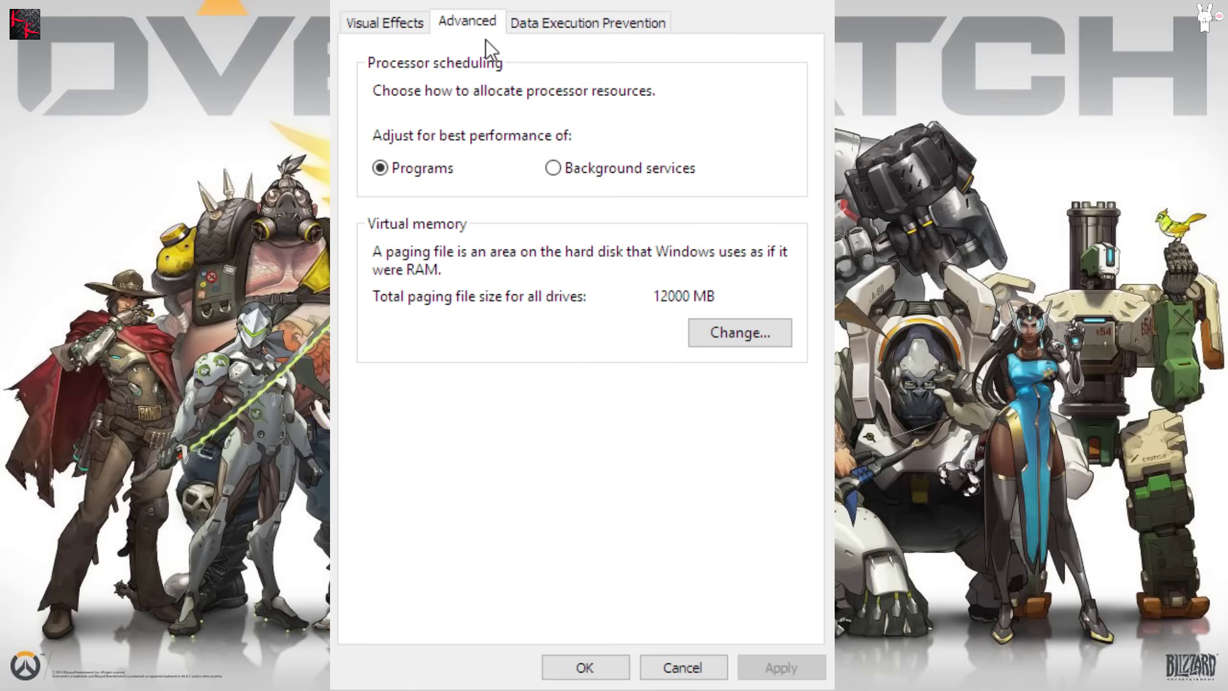
mouse_move(555, 264)
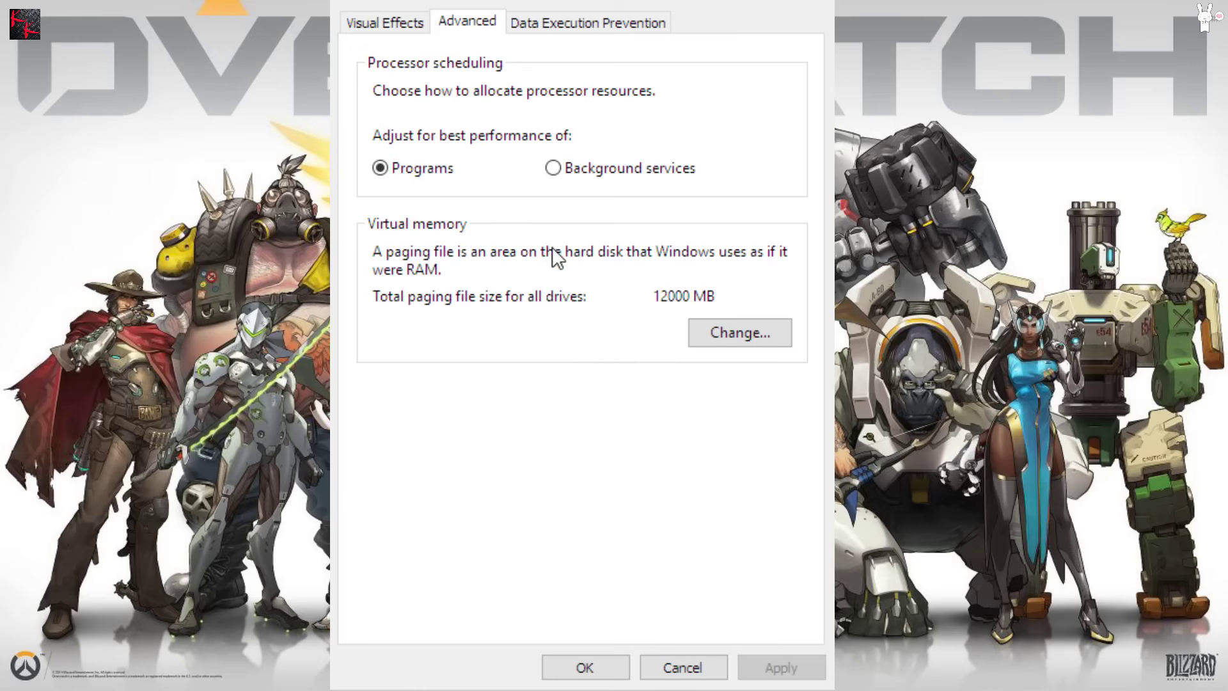
mouse_move(667, 307)
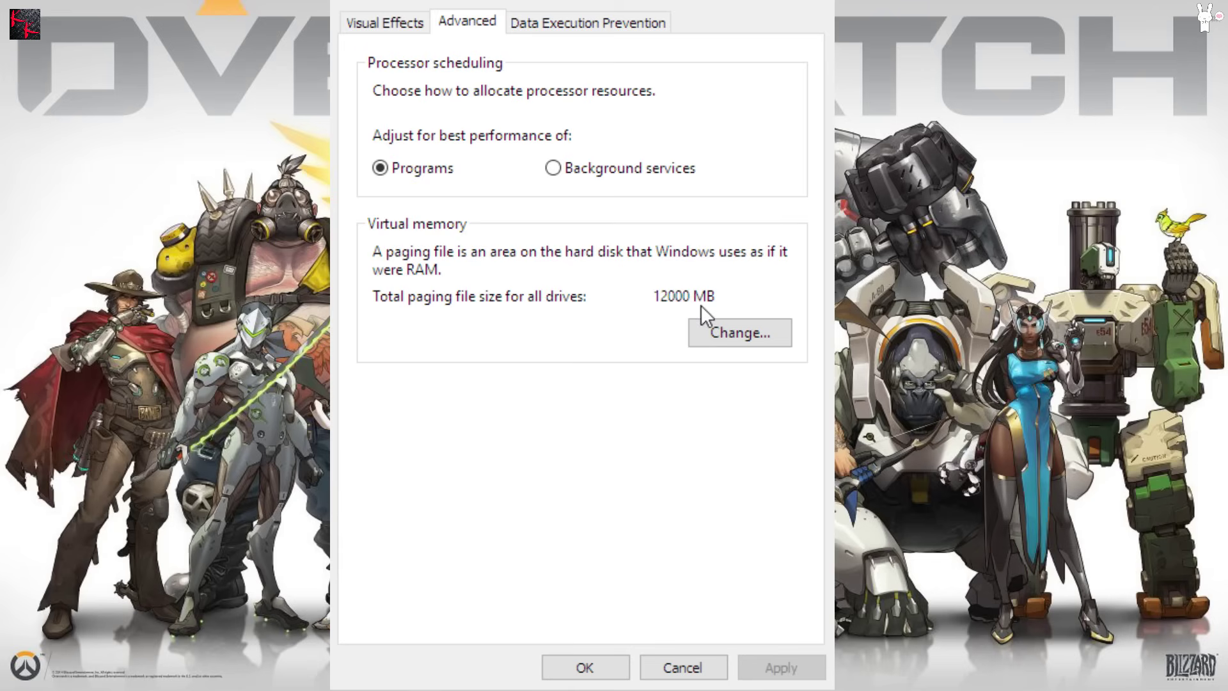
mouse_move(671, 306)
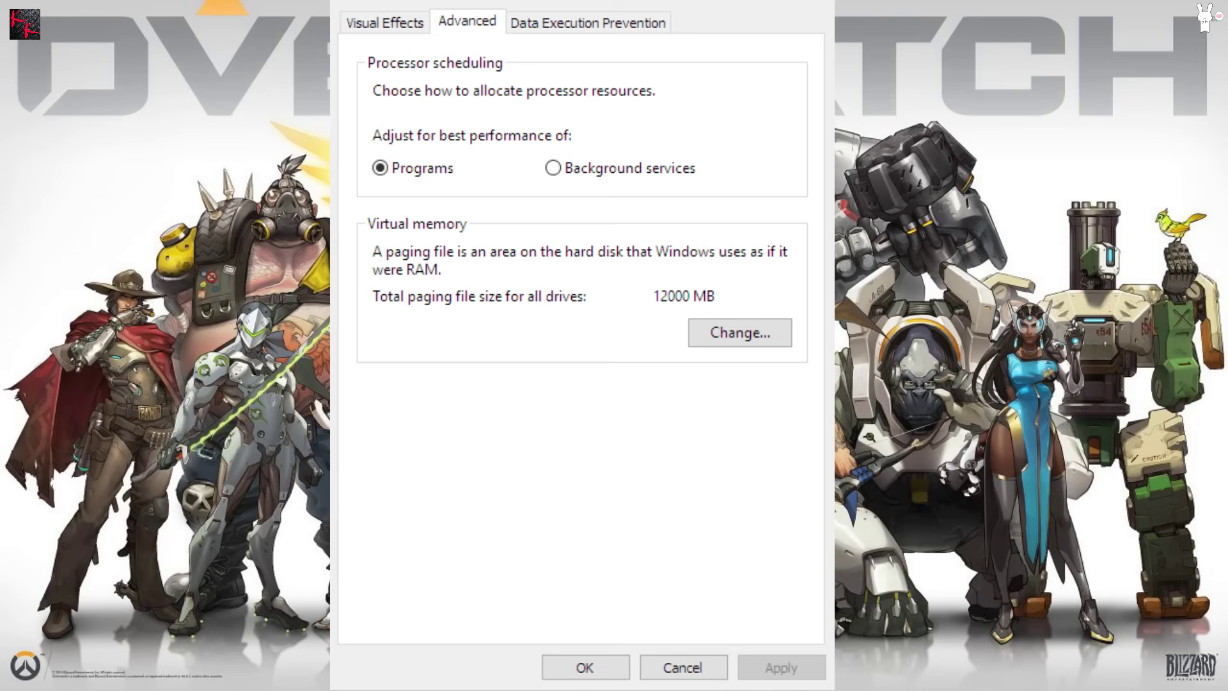
left_click(739, 333)
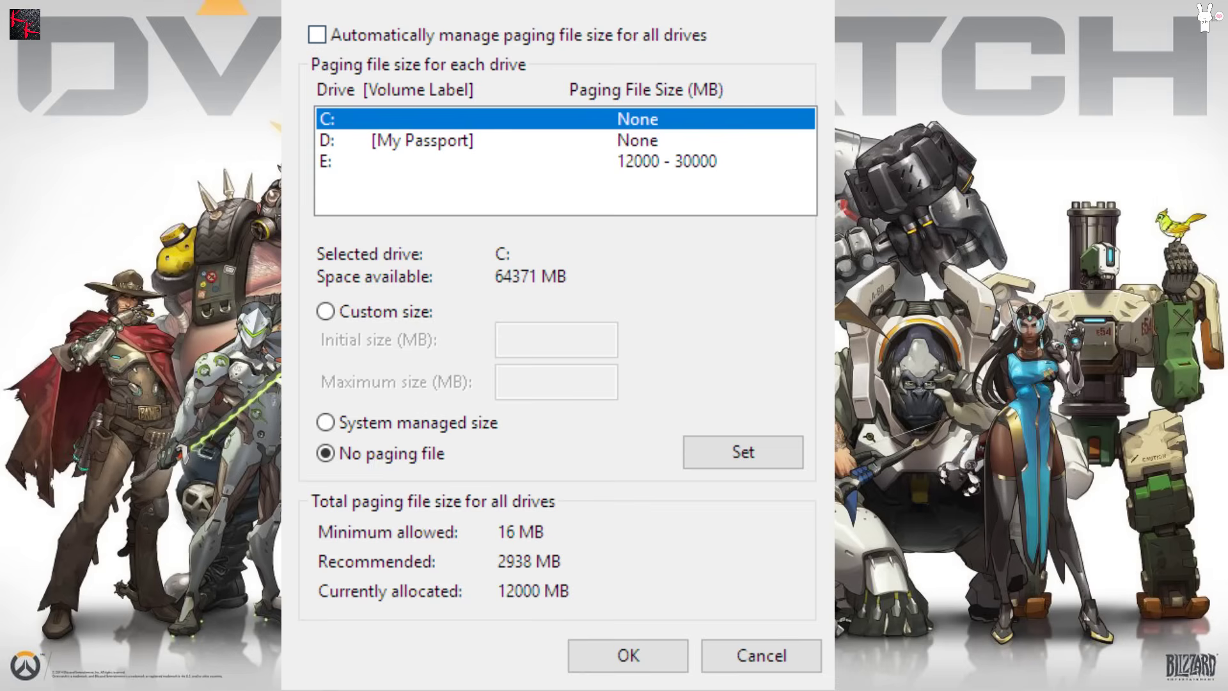
Toggle automatic paging file management on then off, keeping E:'s custom 12000–30000 MB file.
left_click(320, 34)
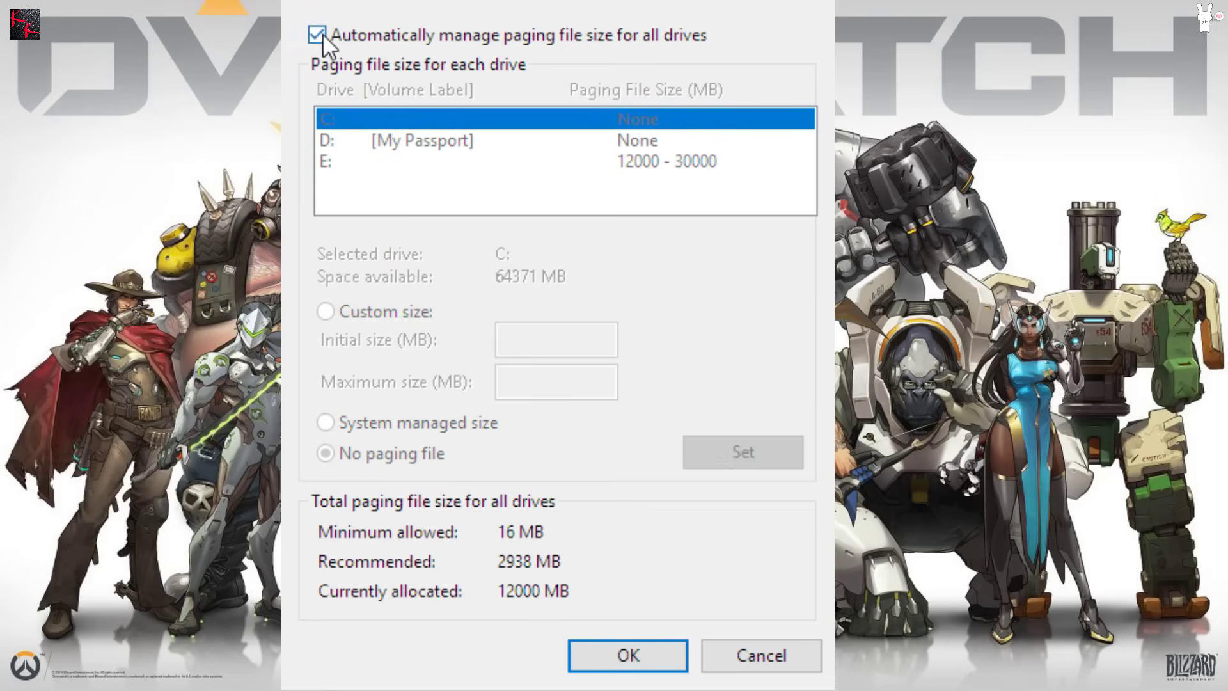
left_click(319, 35)
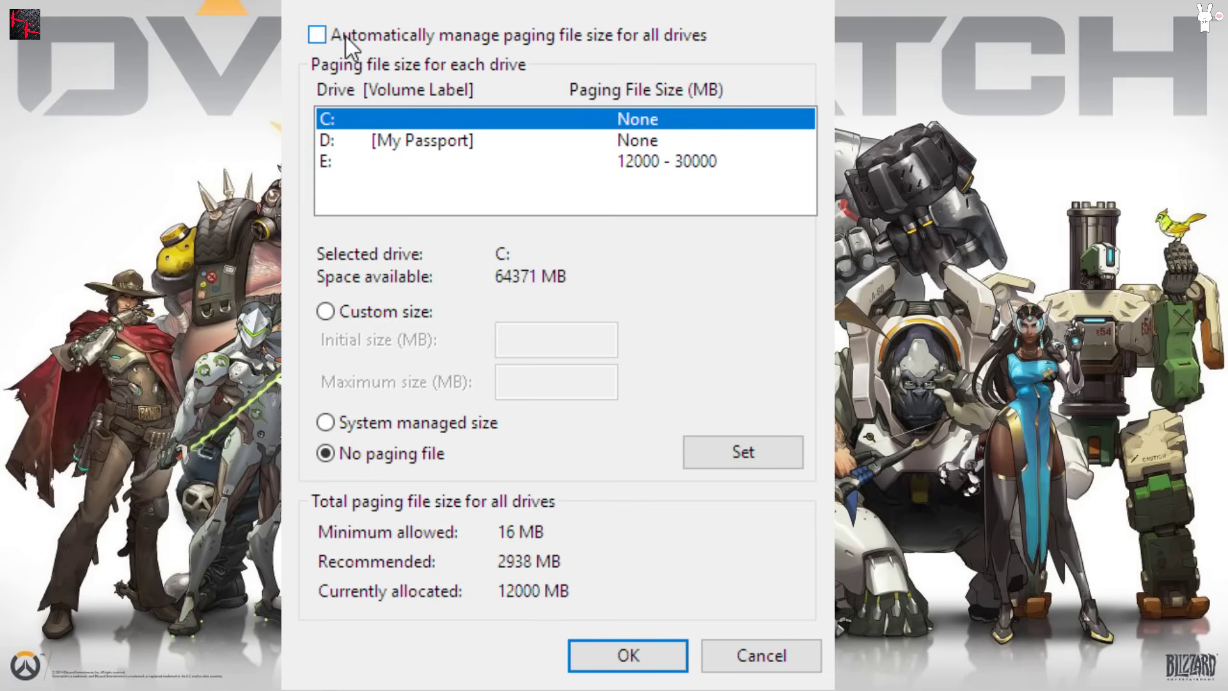
mouse_move(484, 558)
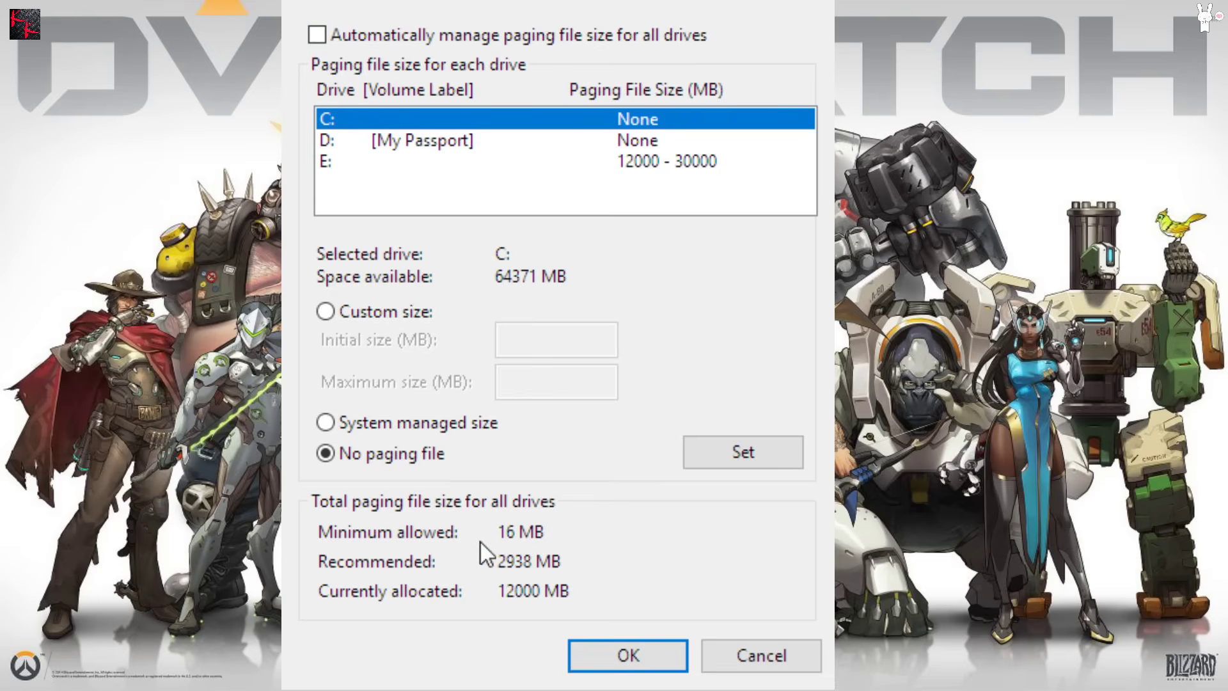
mouse_move(504, 567)
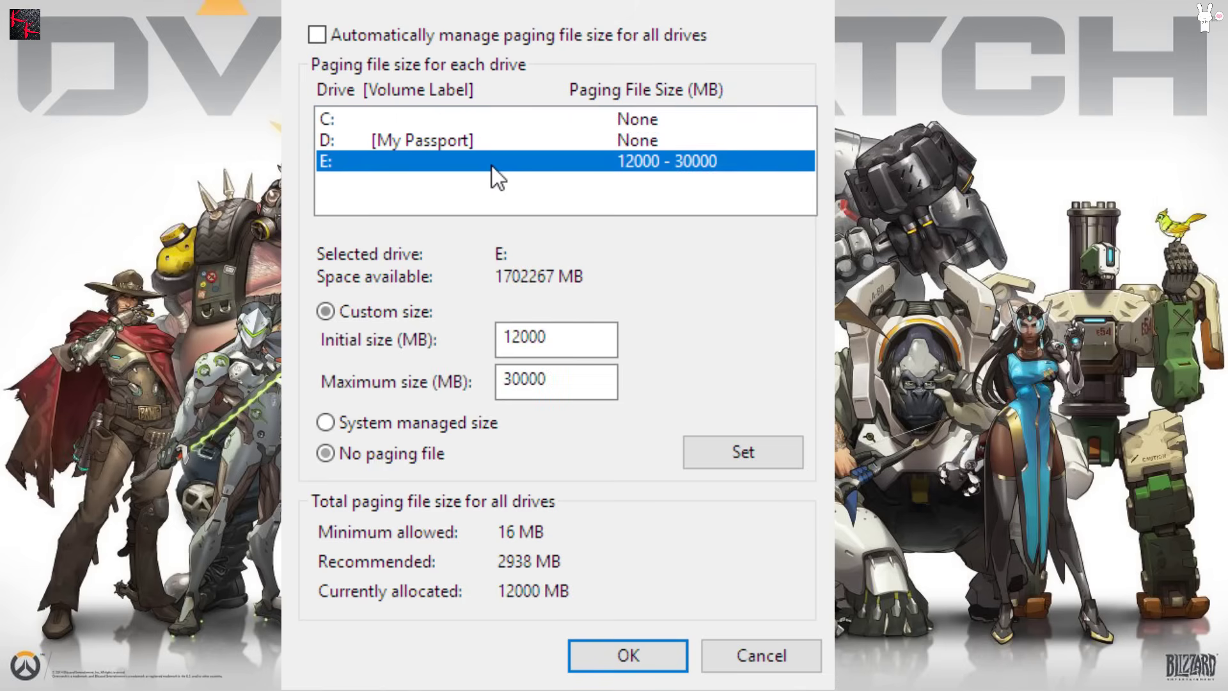
left_click(323, 312)
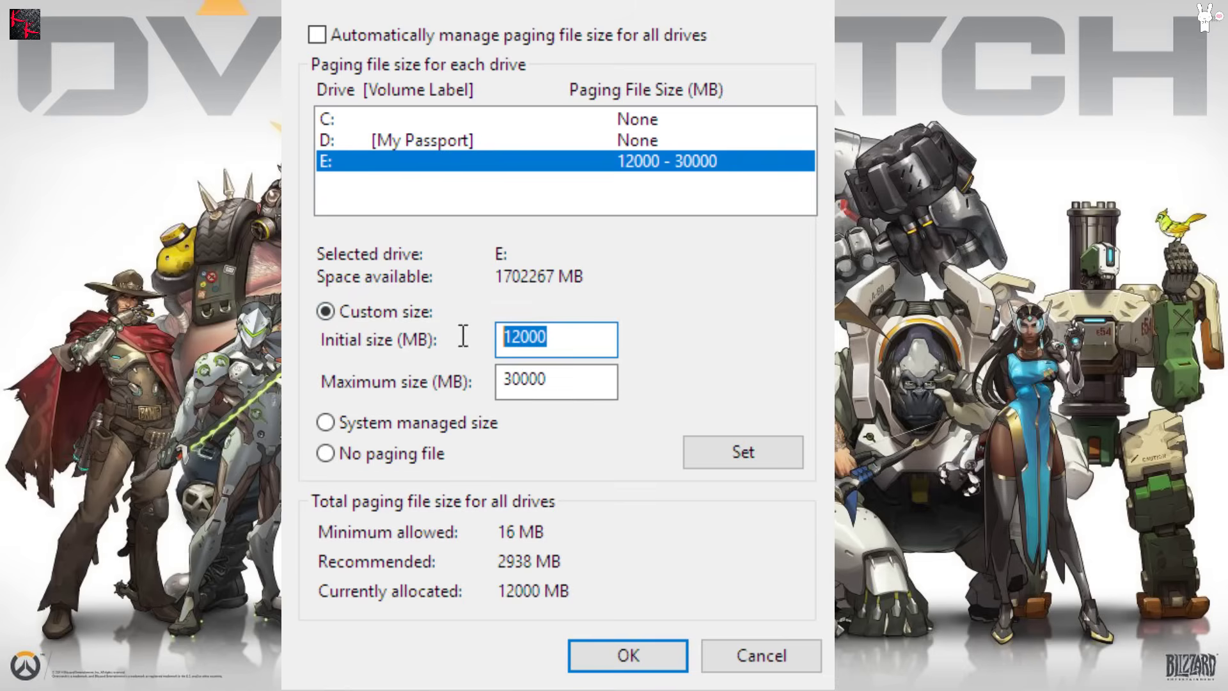
left_click(555, 381)
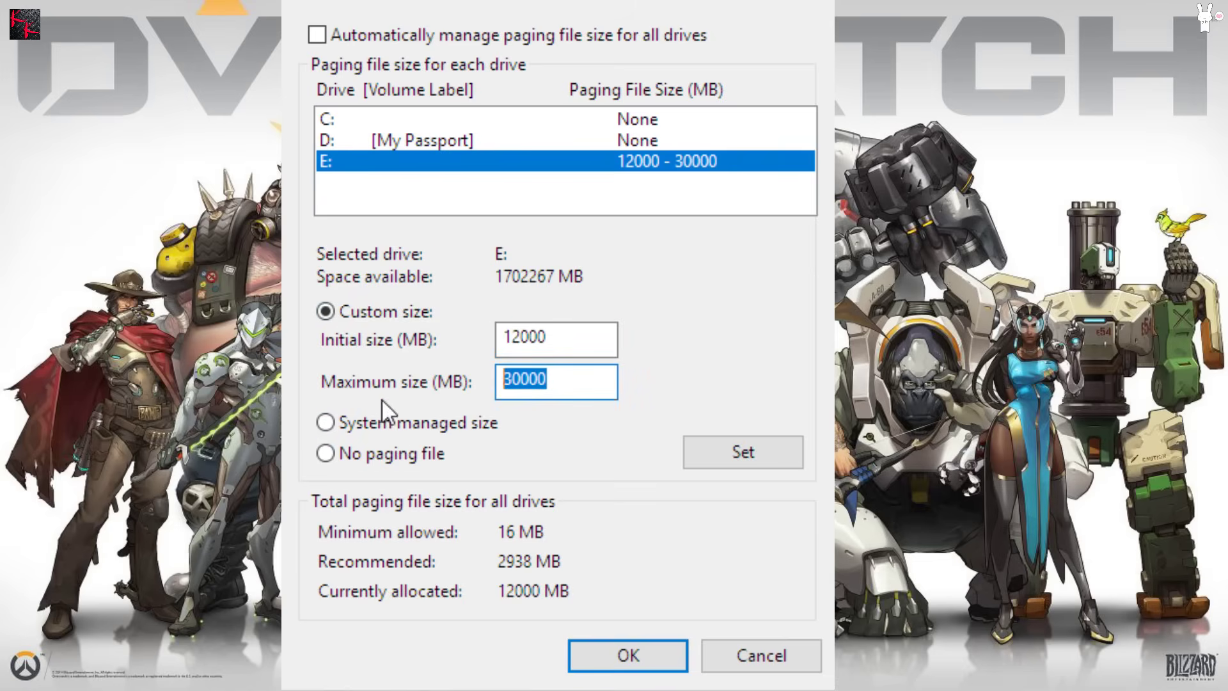
mouse_move(456, 567)
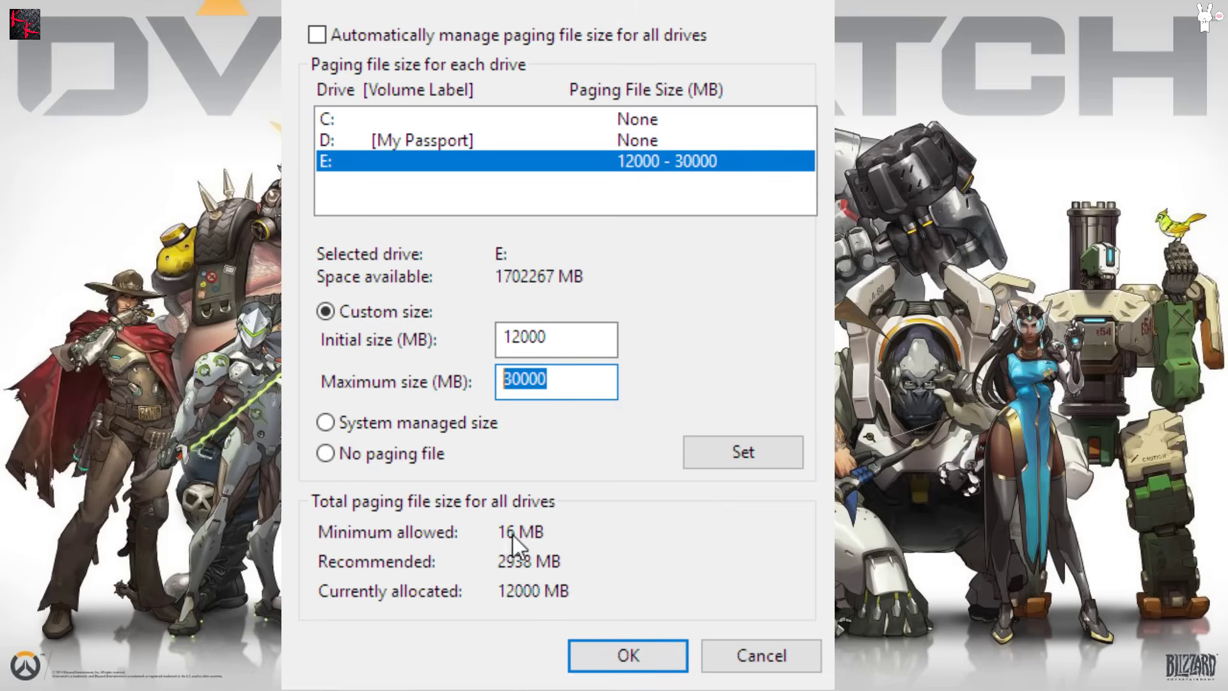
mouse_move(620, 669)
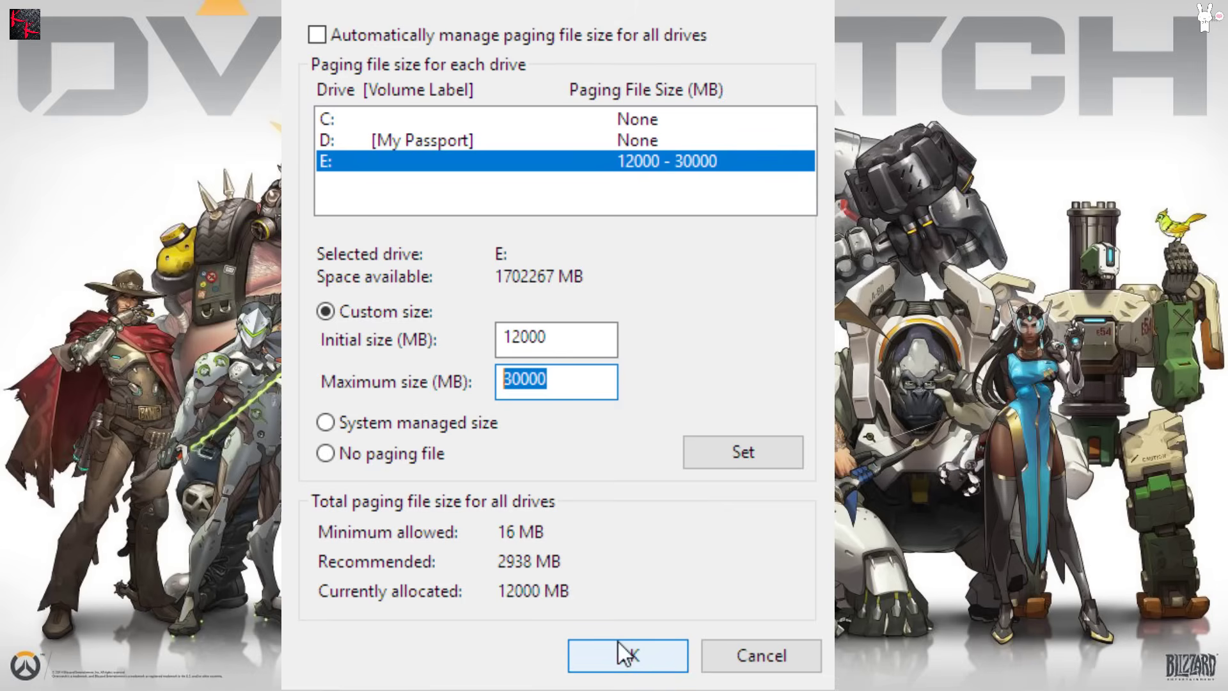